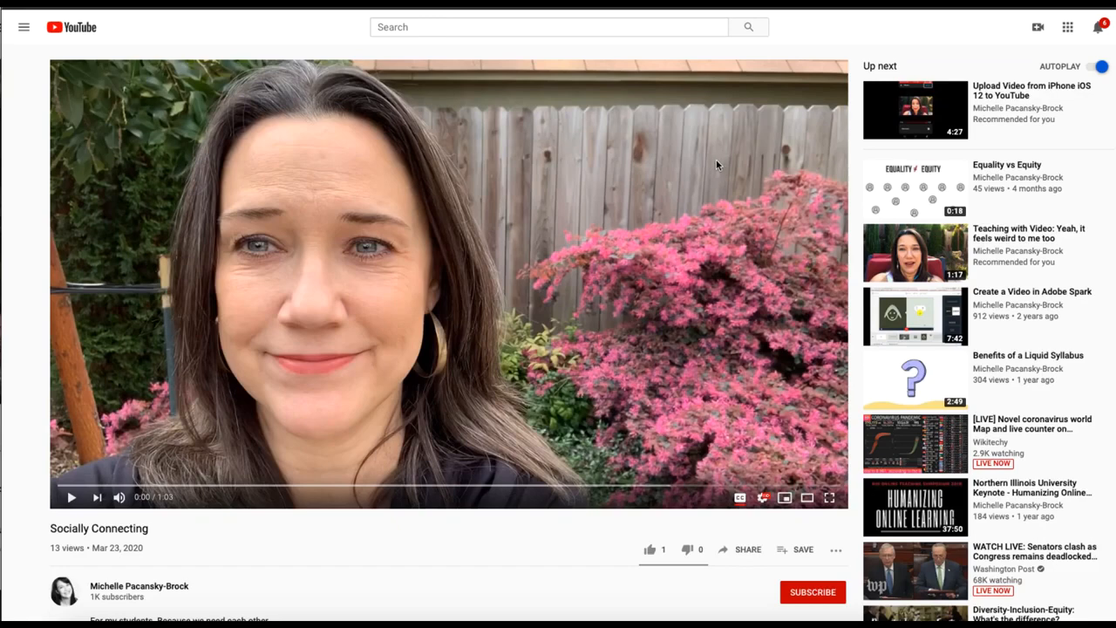
mouse_move(398, 281)
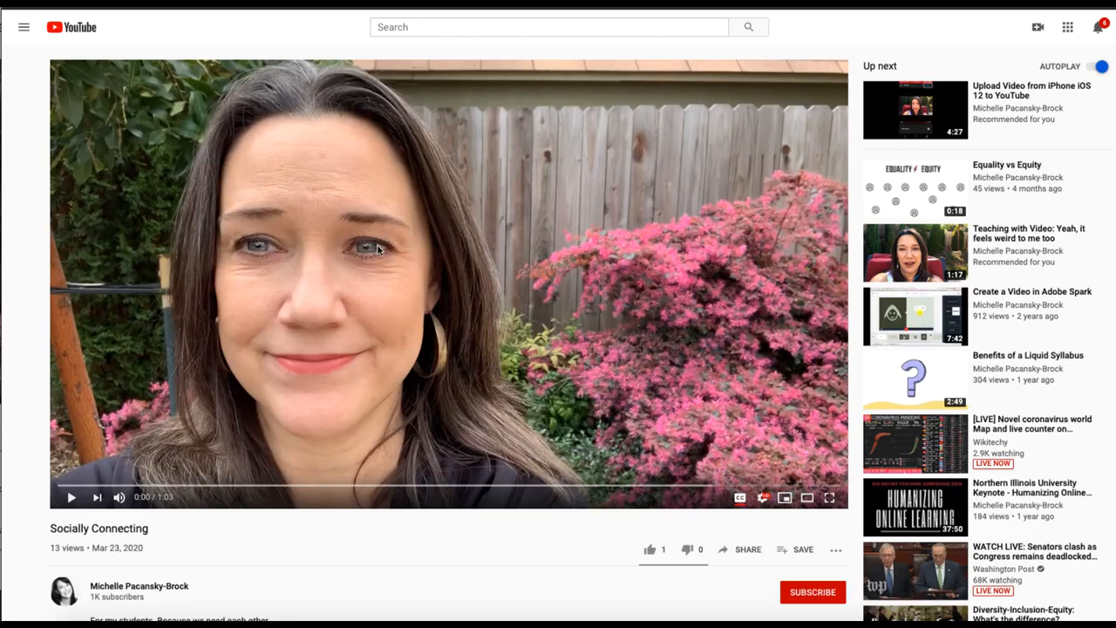
mouse_move(400, 242)
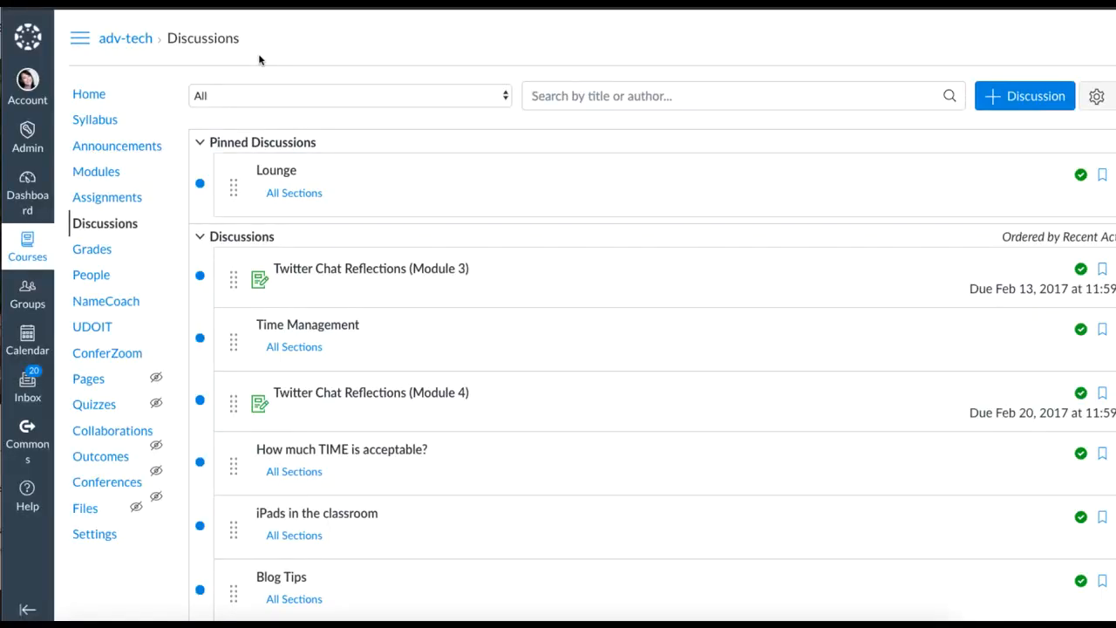
- Start a new discussion from the adv-tech course's Discussions page
click(1026, 96)
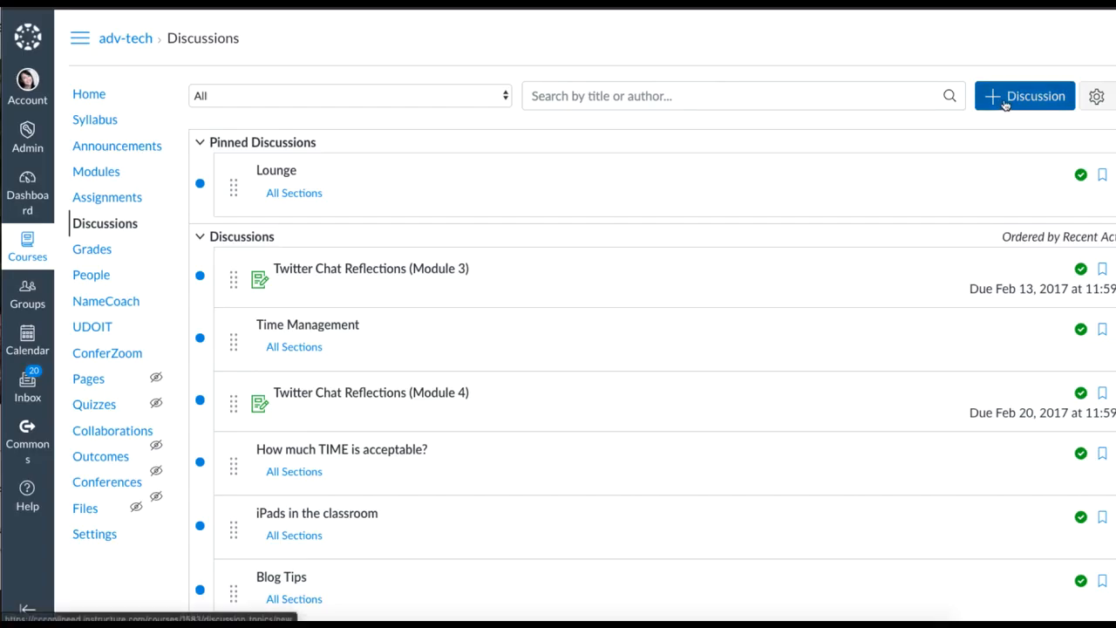
mouse_move(270, 166)
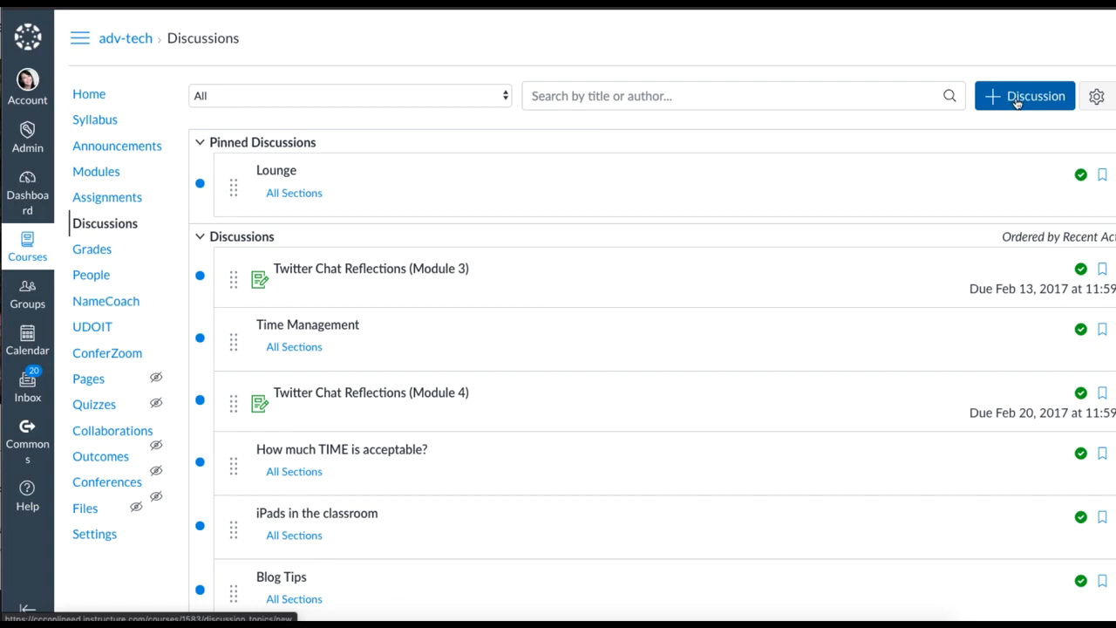
click(1025, 96)
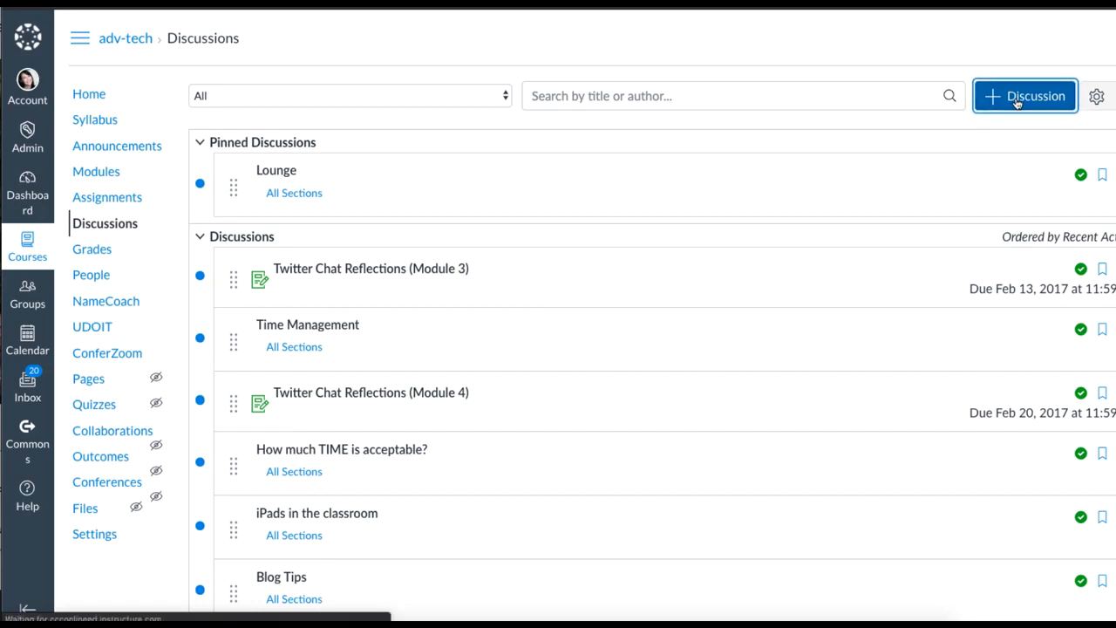
- Title the discussion 'Socially Connecting', write the intro instructions and place the cursor where the video goes
click(1025, 96)
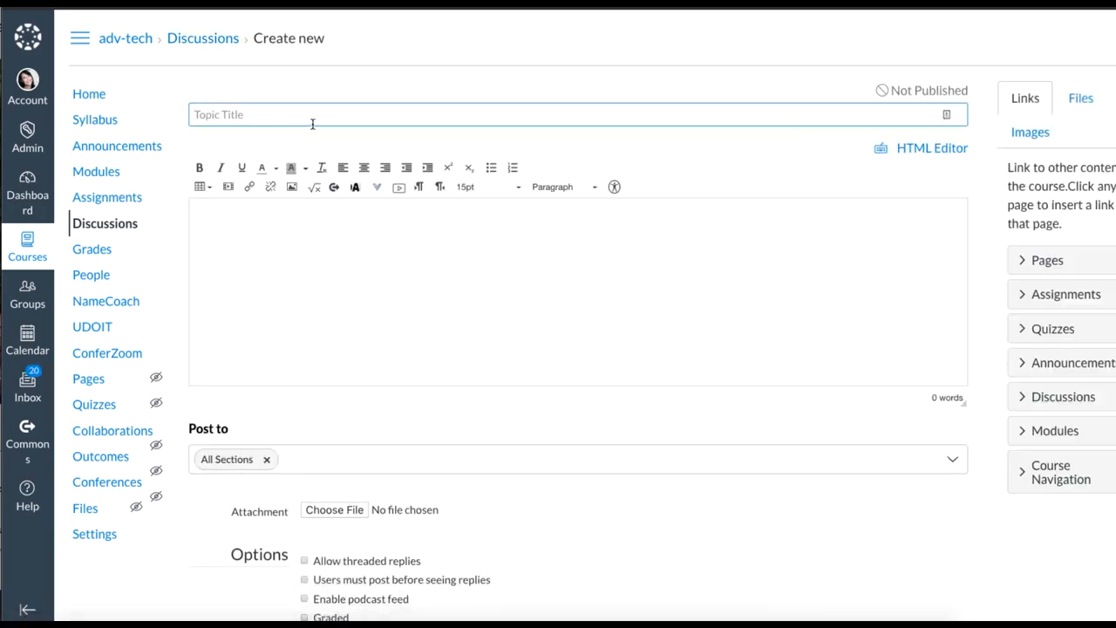
text(Socially)
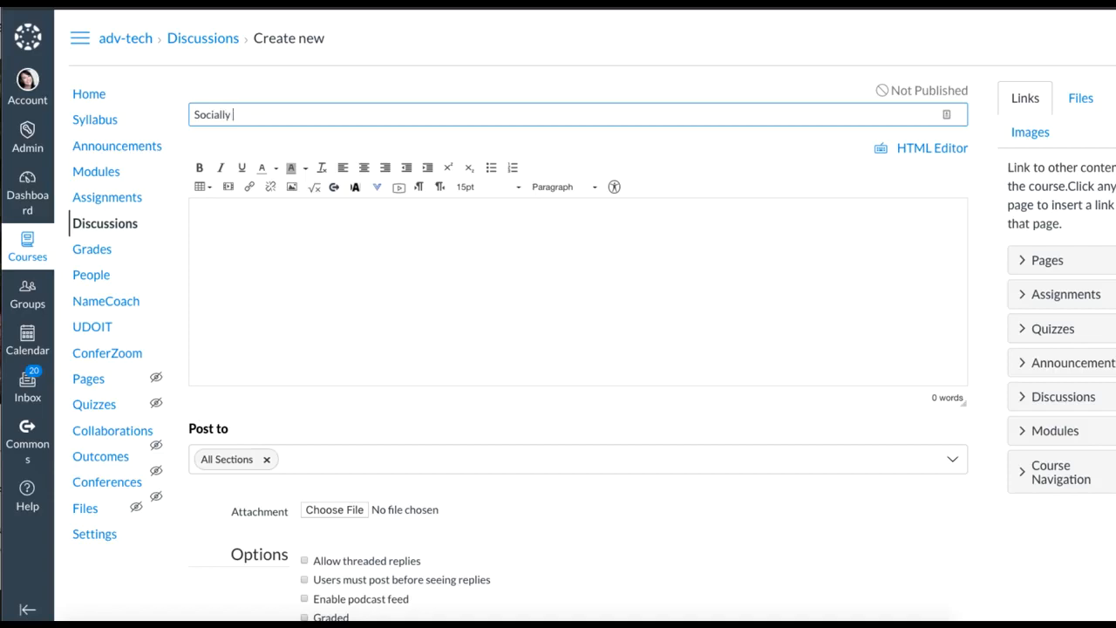
text(Connecting)
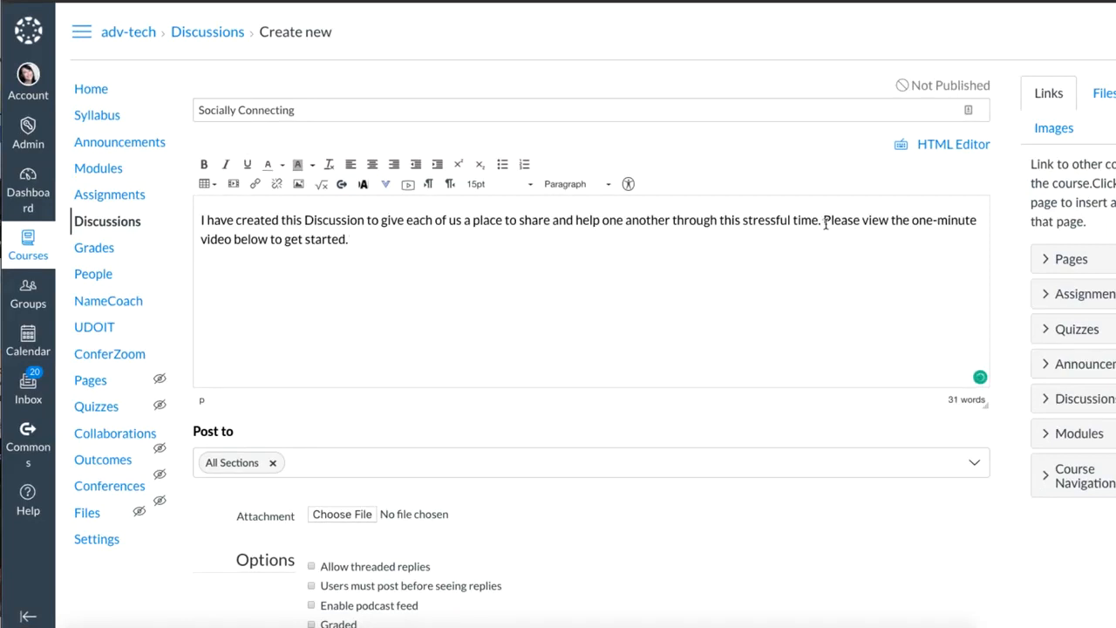
drag(824, 220, 349, 239)
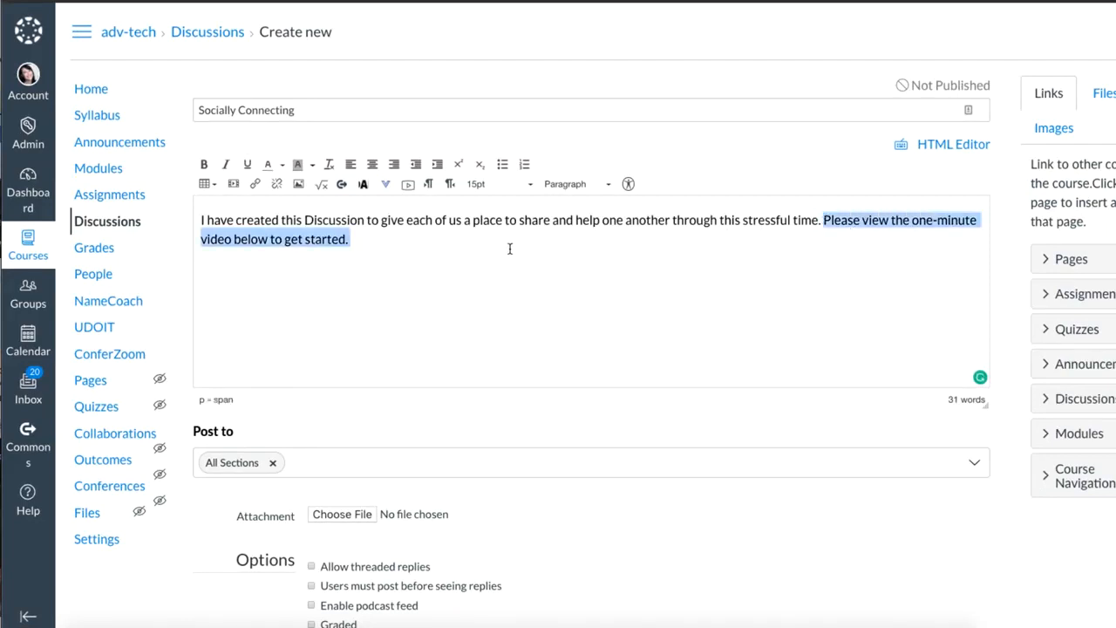
click(368, 245)
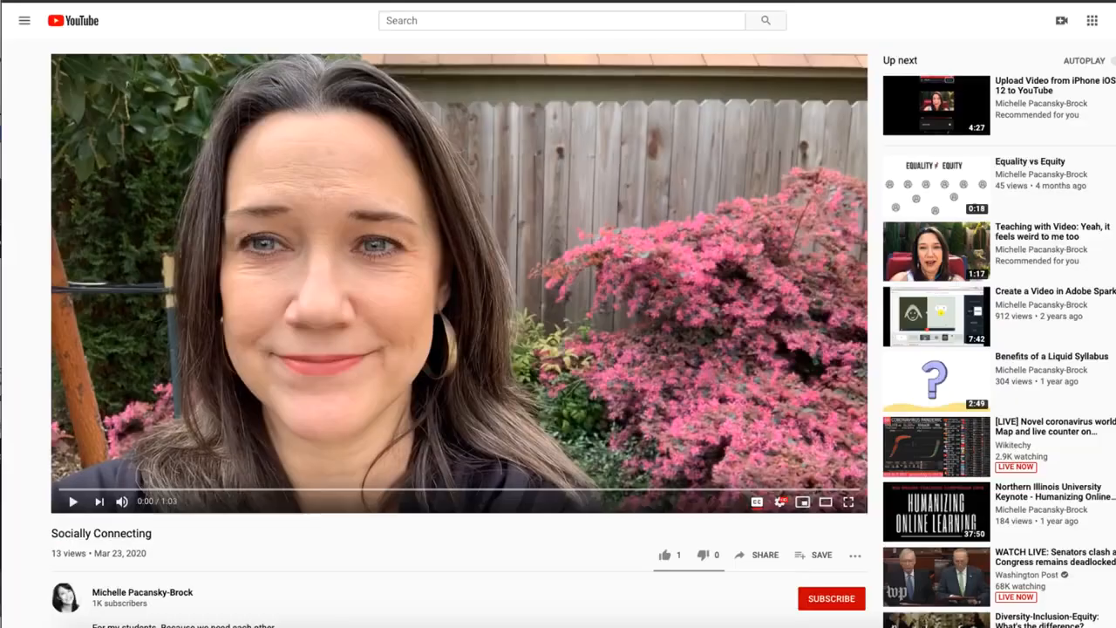
mouse_move(492, 562)
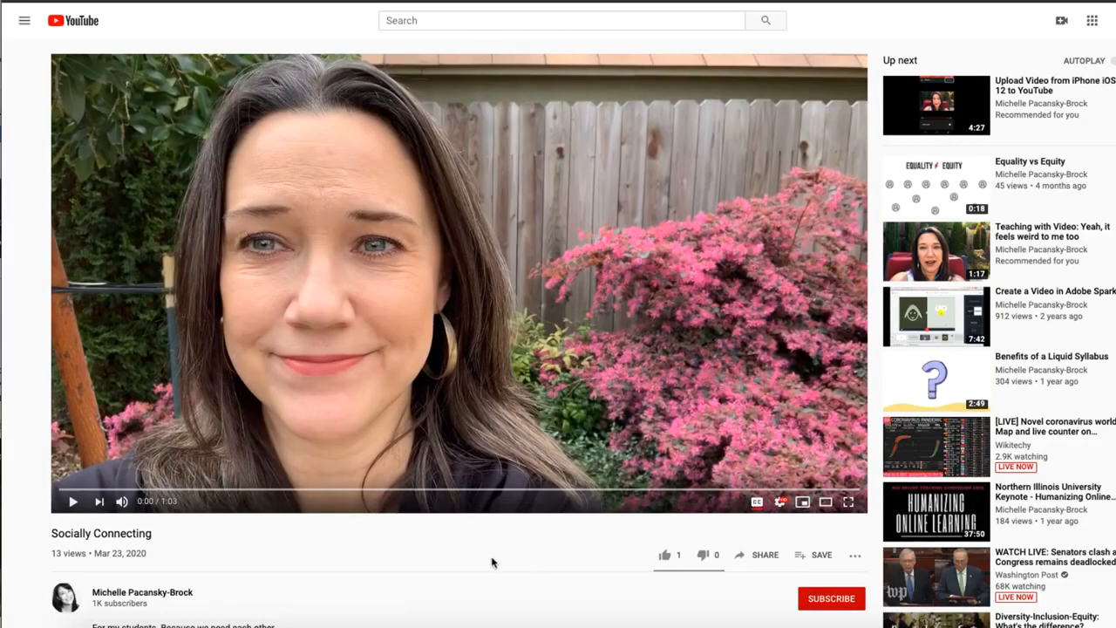
mouse_move(763, 555)
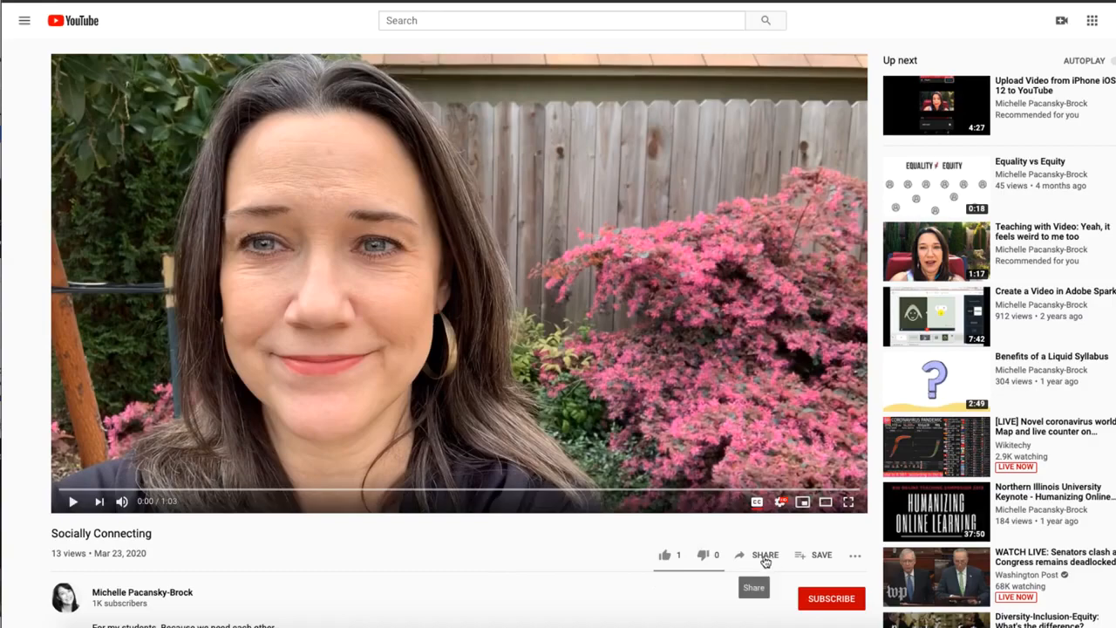
- Copy the YouTube video's iframe embed code from Share > Embed
click(764, 555)
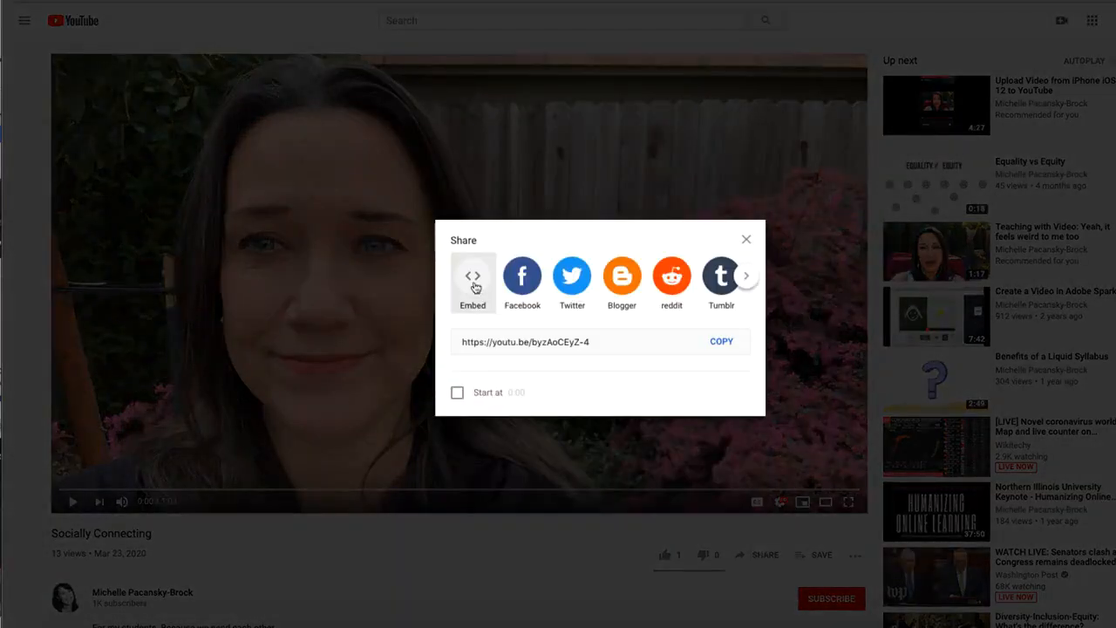
click(472, 276)
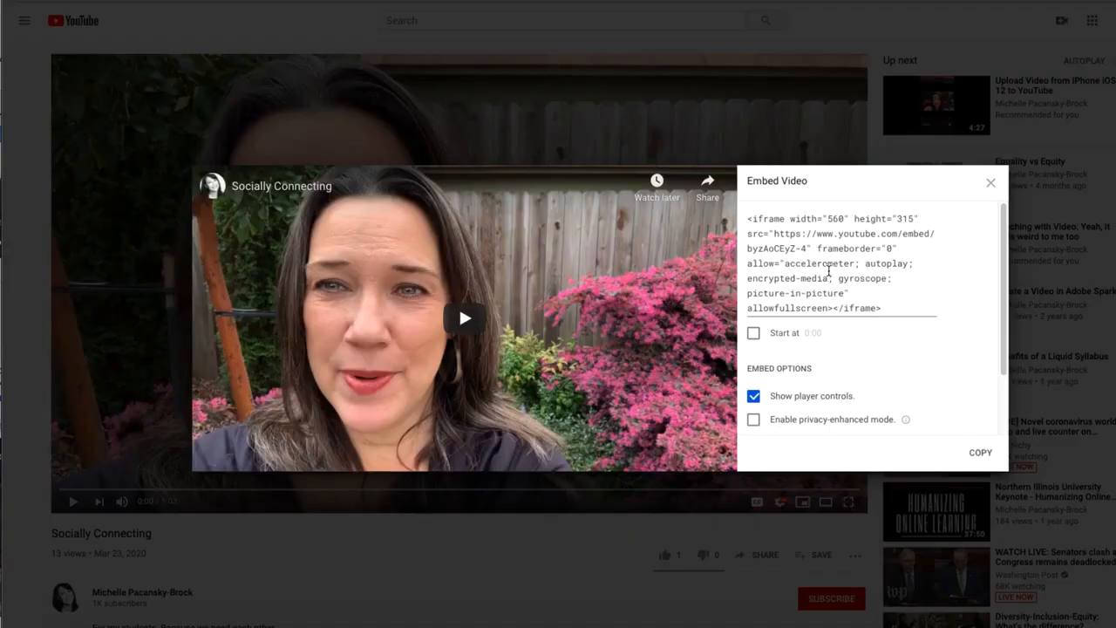
triple_click(837, 261)
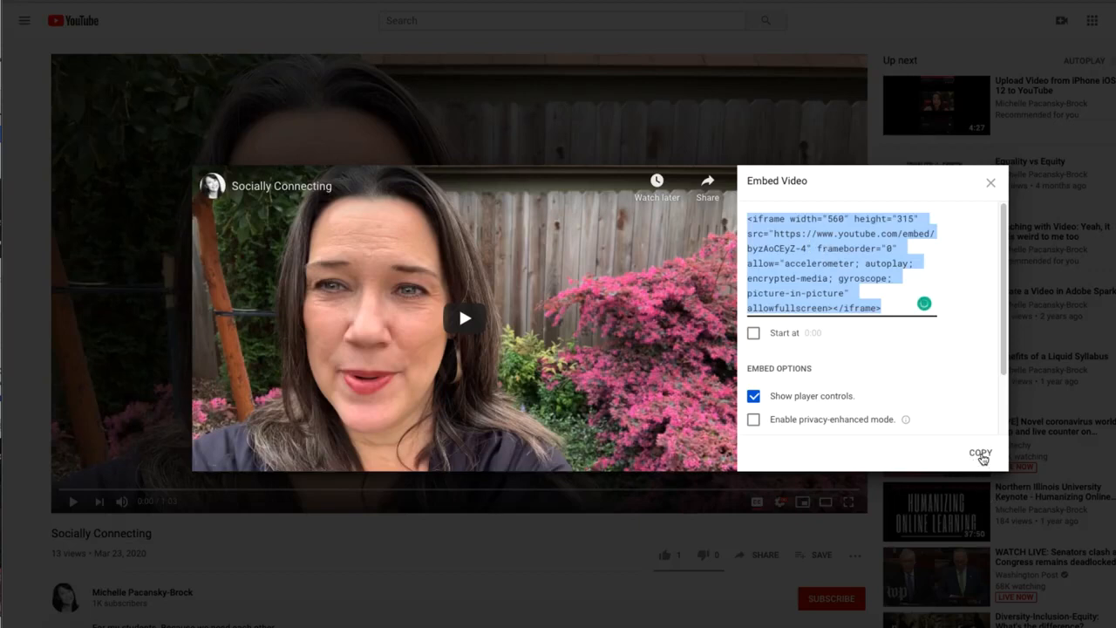
click(980, 453)
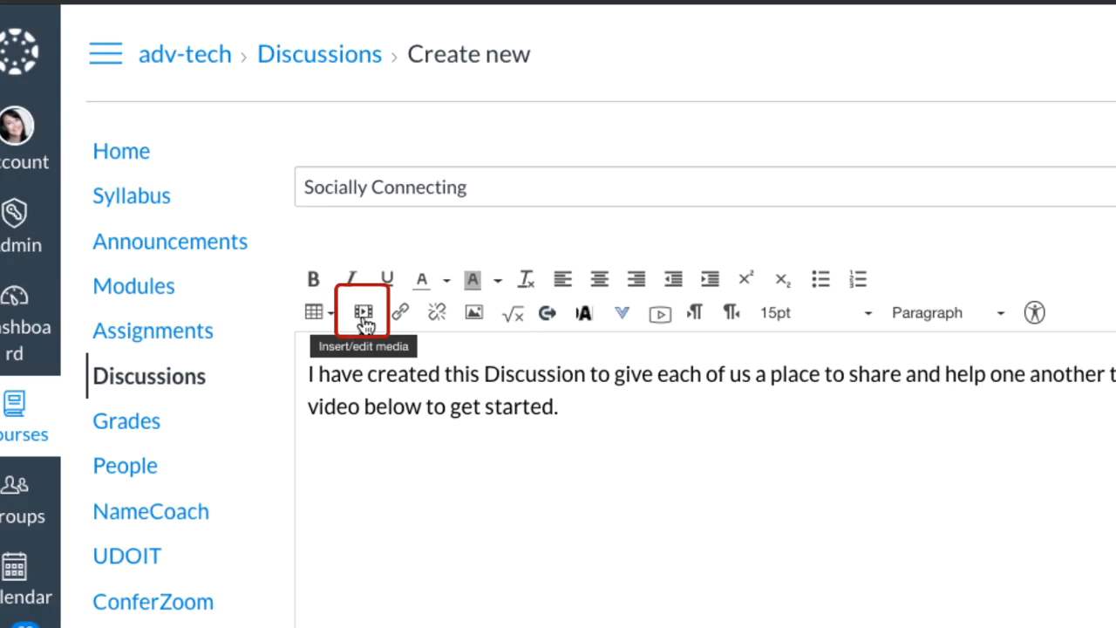
- Paste the iframe code into the media Embed box with ?rel=0 appended to the video URL
click(362, 312)
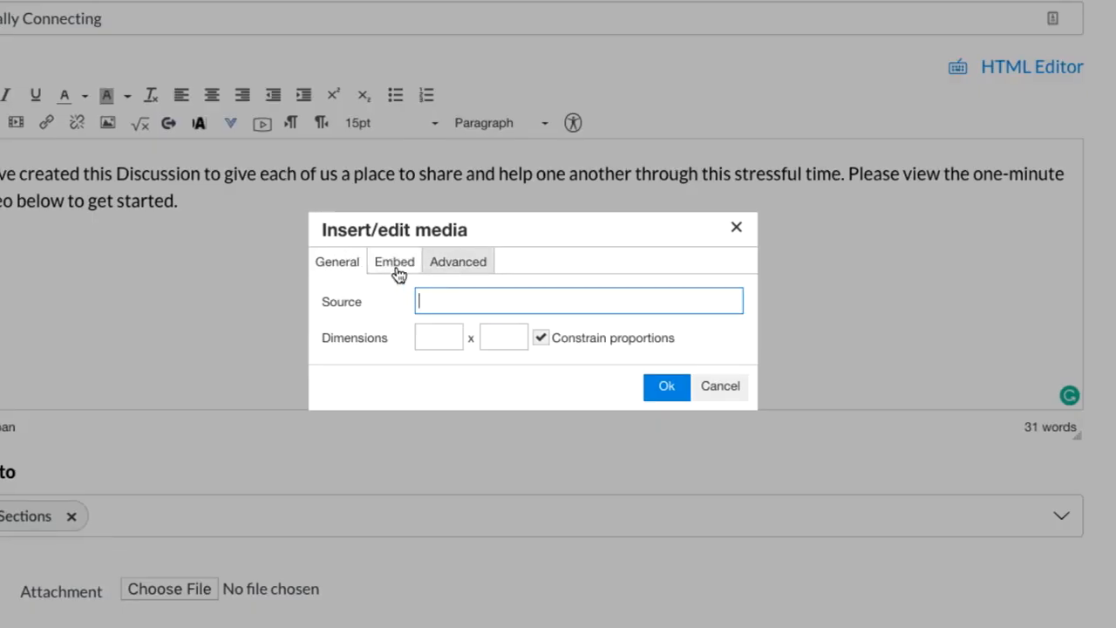
click(394, 261)
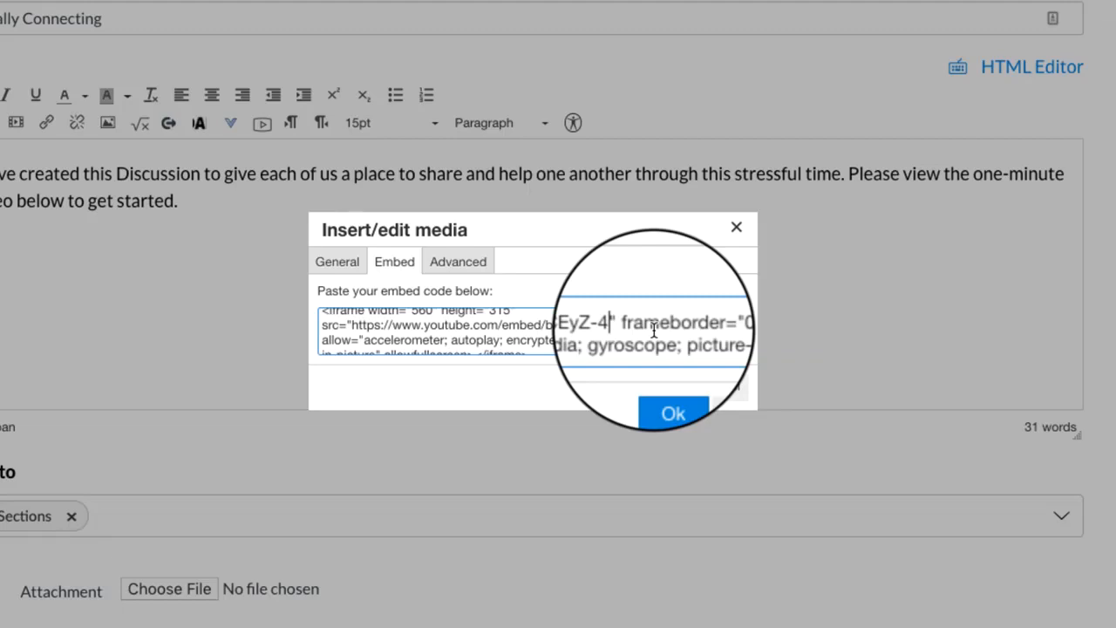
text(?rel=0)
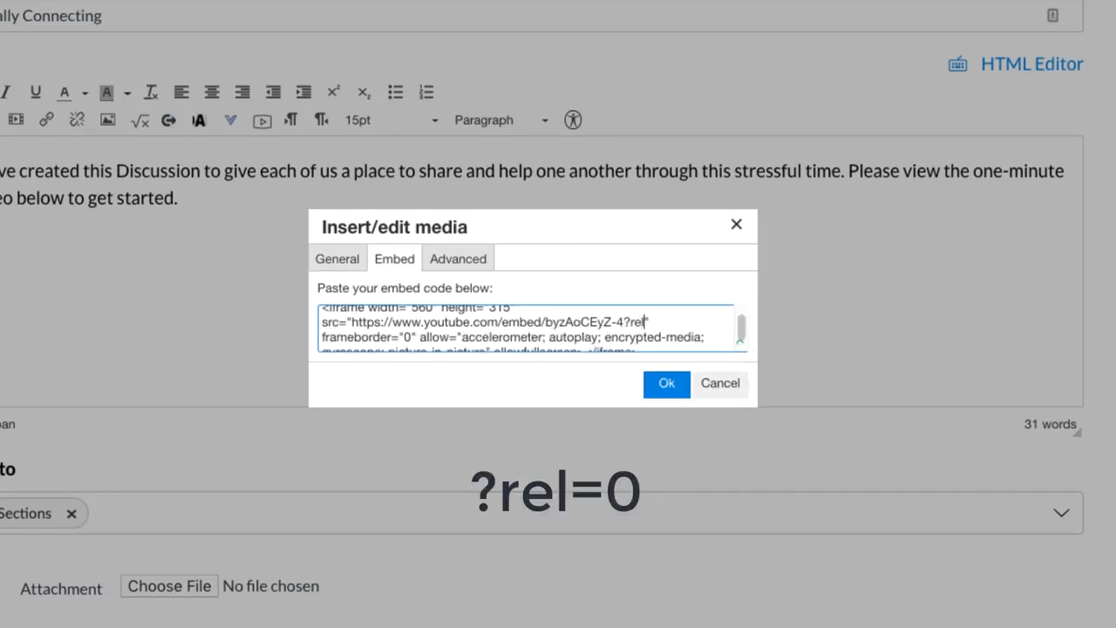
text(+0)
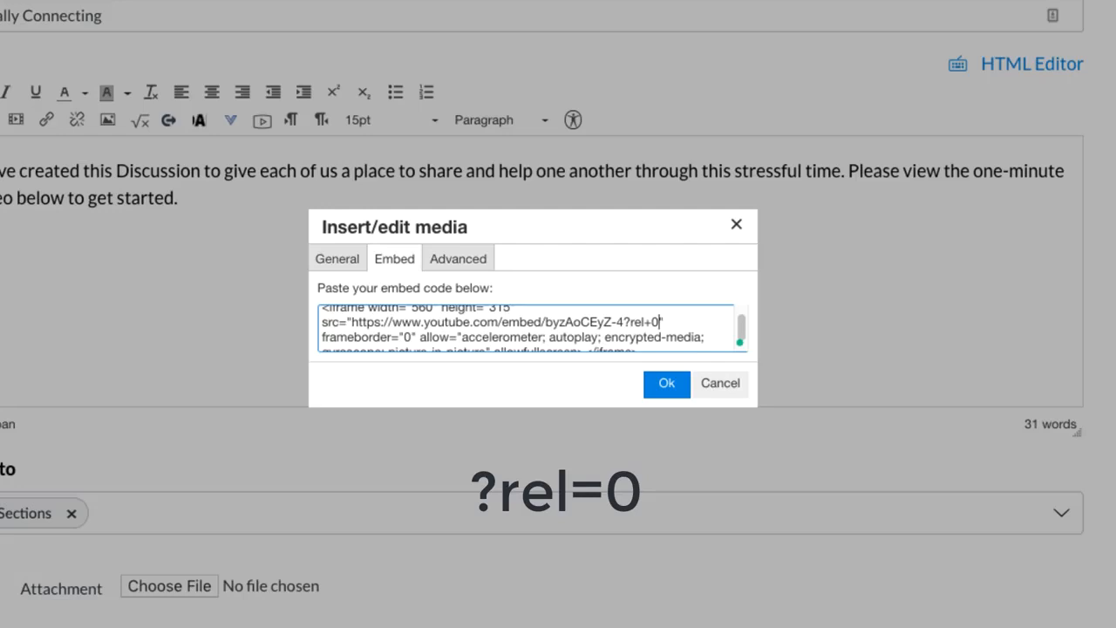
key(Backspace)
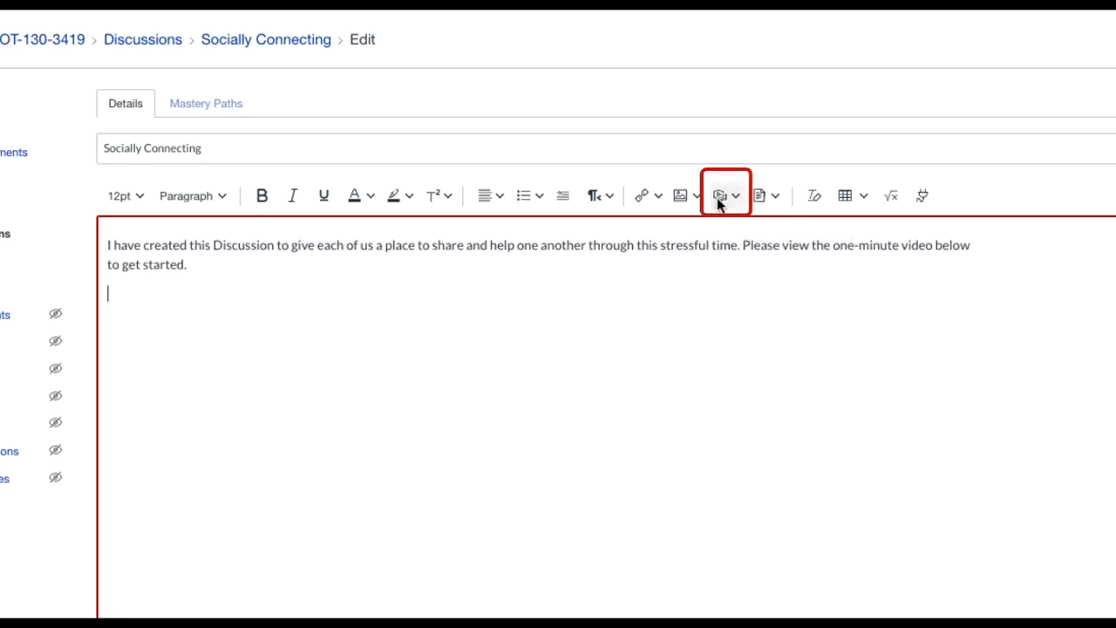
mouse_move(718, 195)
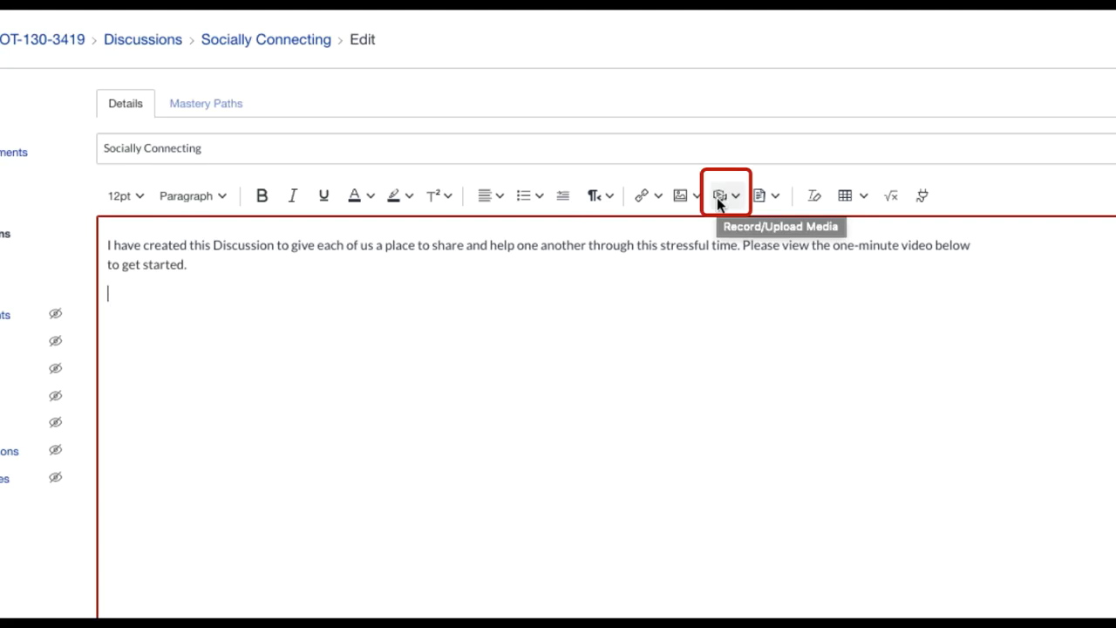
- Enter the YouTube iframe code in the Upload/Record Media Embed box of the newer editor
click(719, 196)
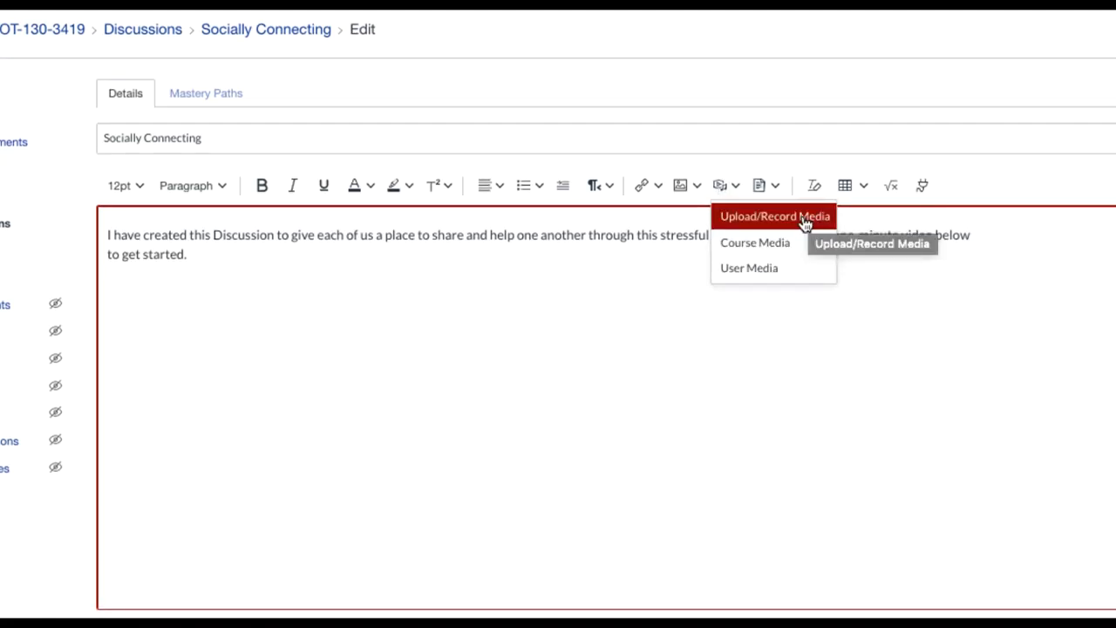
click(774, 216)
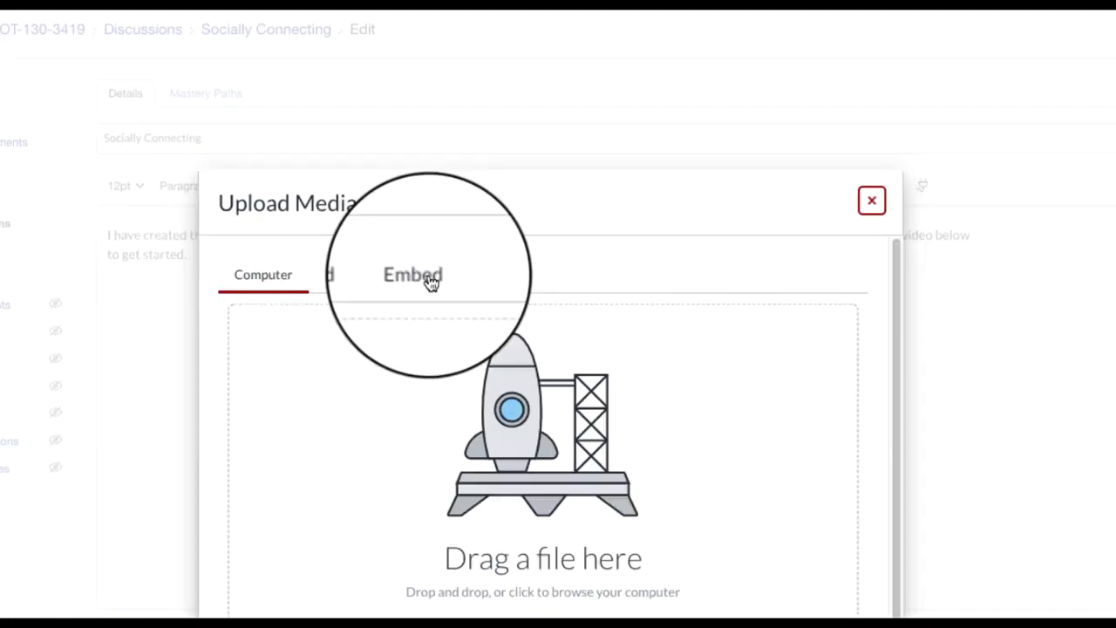
click(419, 274)
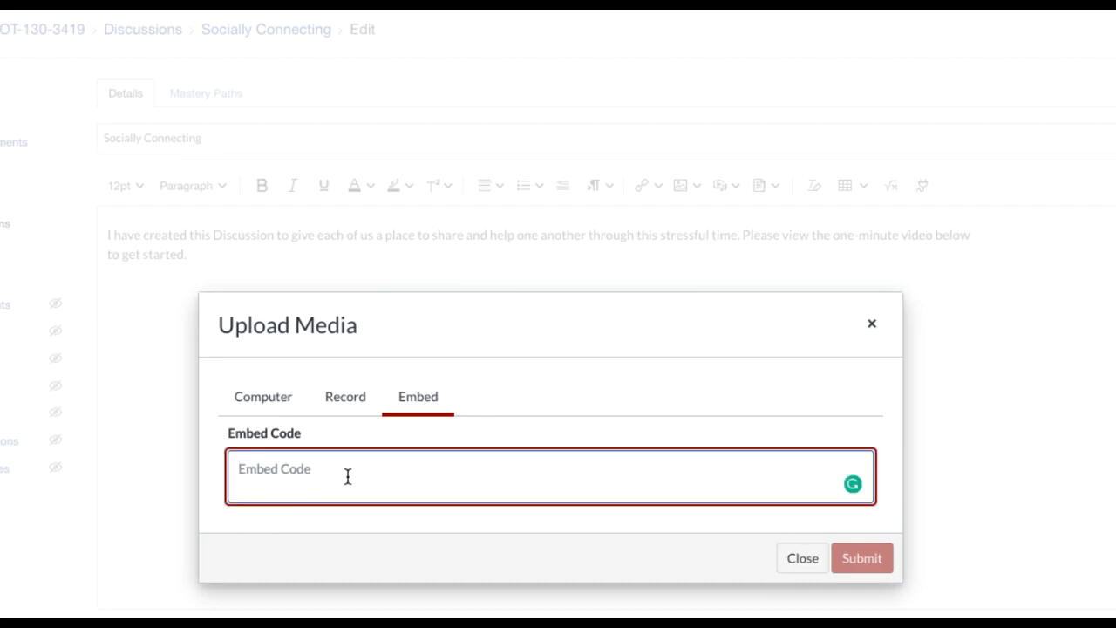
text(<iframe width="560" height="315" src="https://www.youtube.com/embed/byzAoCEyZ-4" frameborder="0" allow="accelerometer; autoplay; encrypted-media; gyroscope; picture-in-picture" allowfullscreen></iframe>)
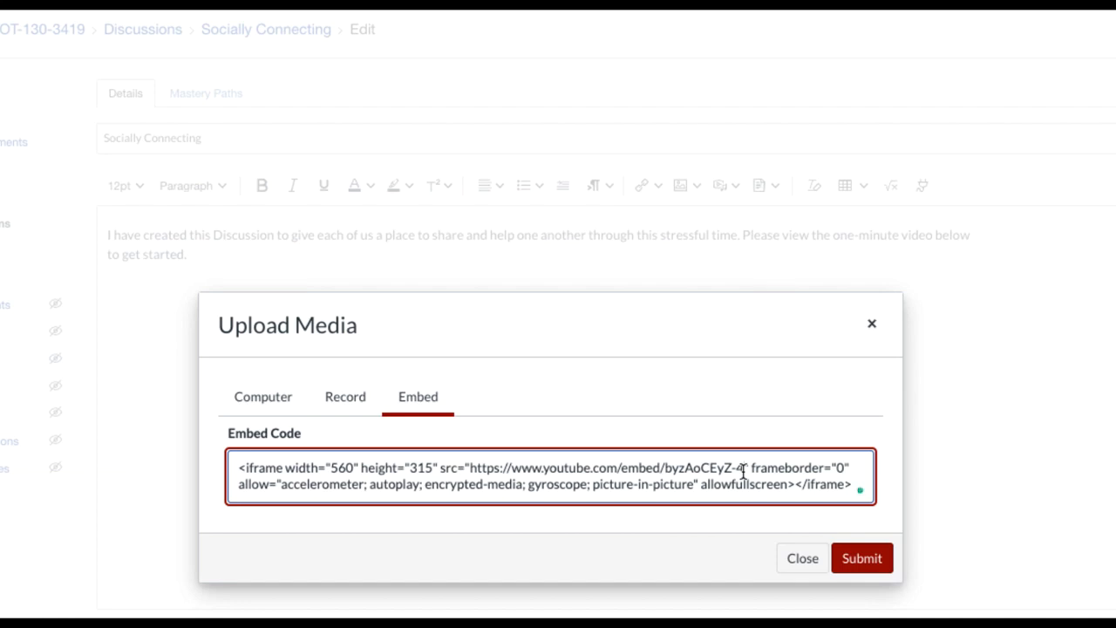
- Embed the video, then enable threaded replies and liking on the discussion
click(862, 558)
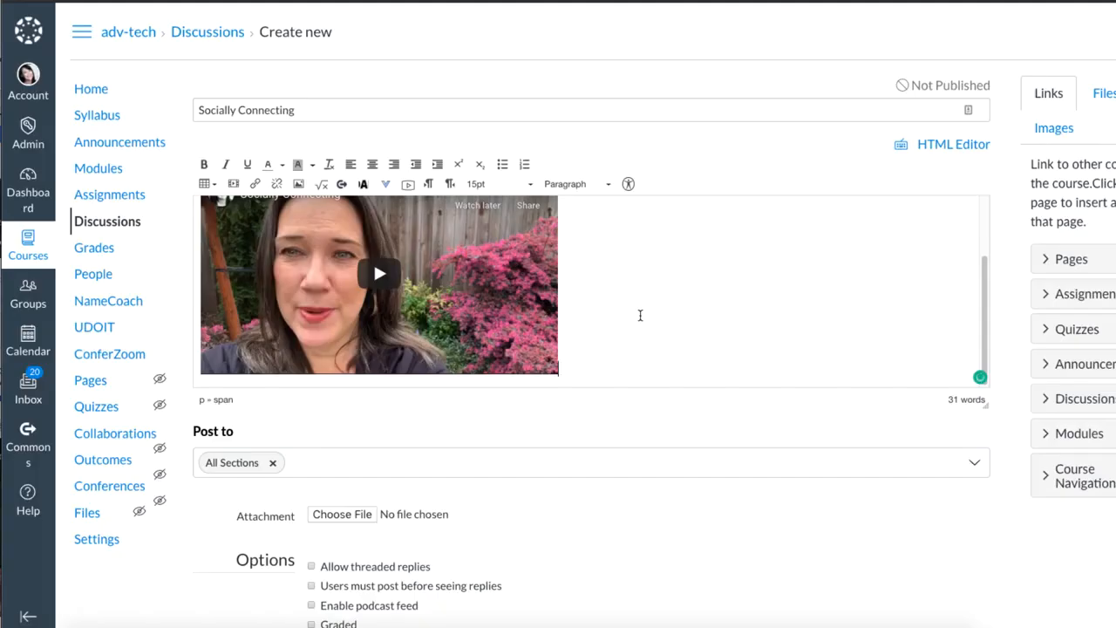
scroll(down, 3)
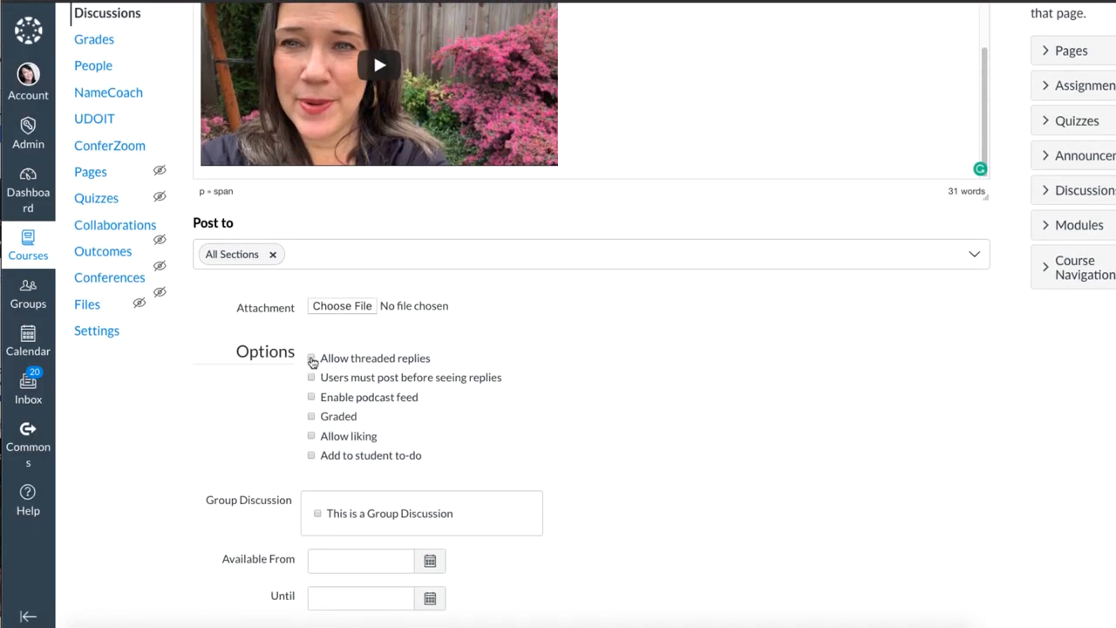
click(310, 357)
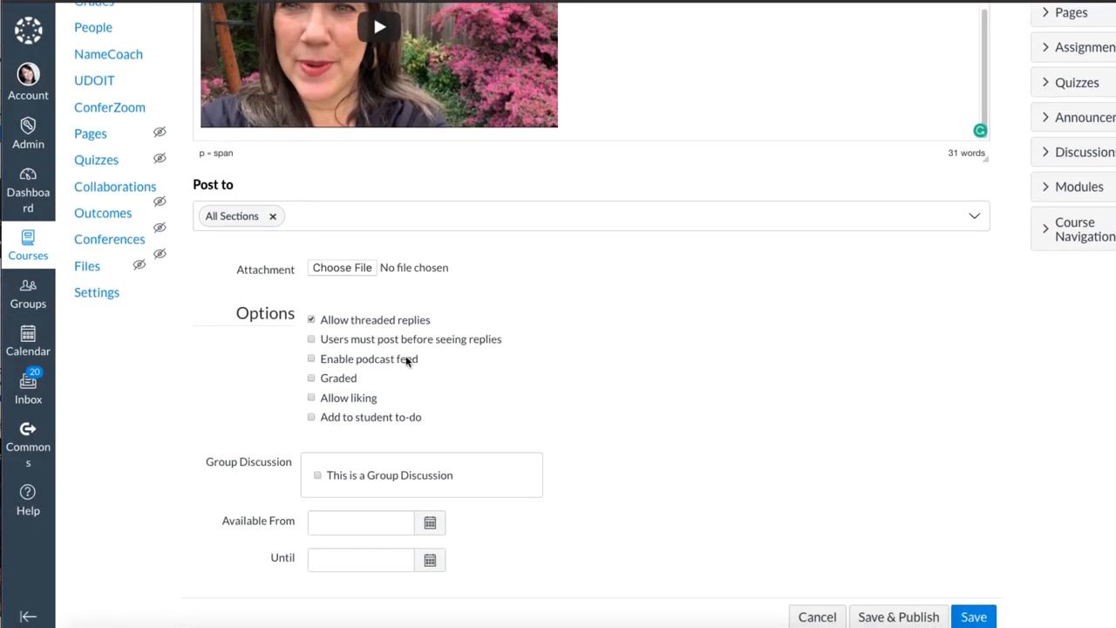
scroll(down, 3)
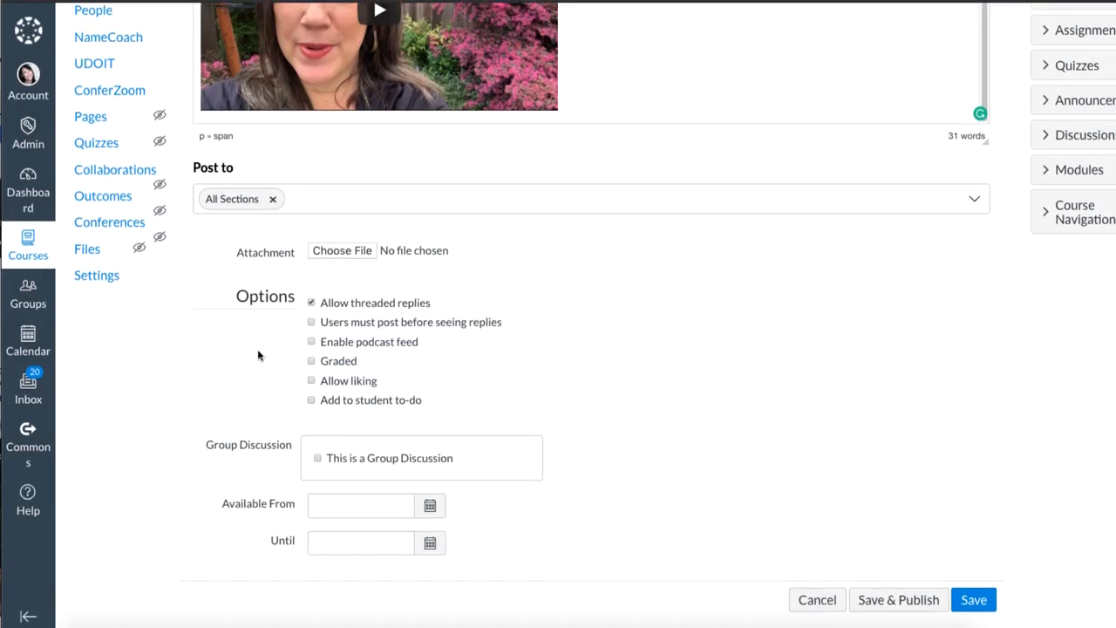
click(310, 380)
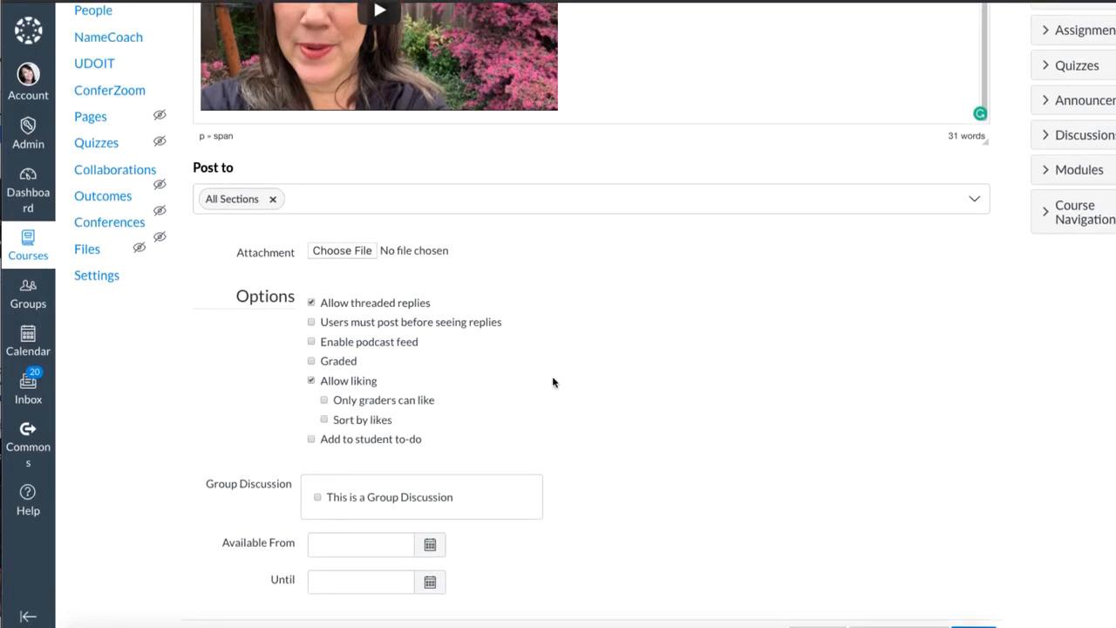
- Save and publish Socially Connecting and return to the course Discussions list
scroll(down, 3)
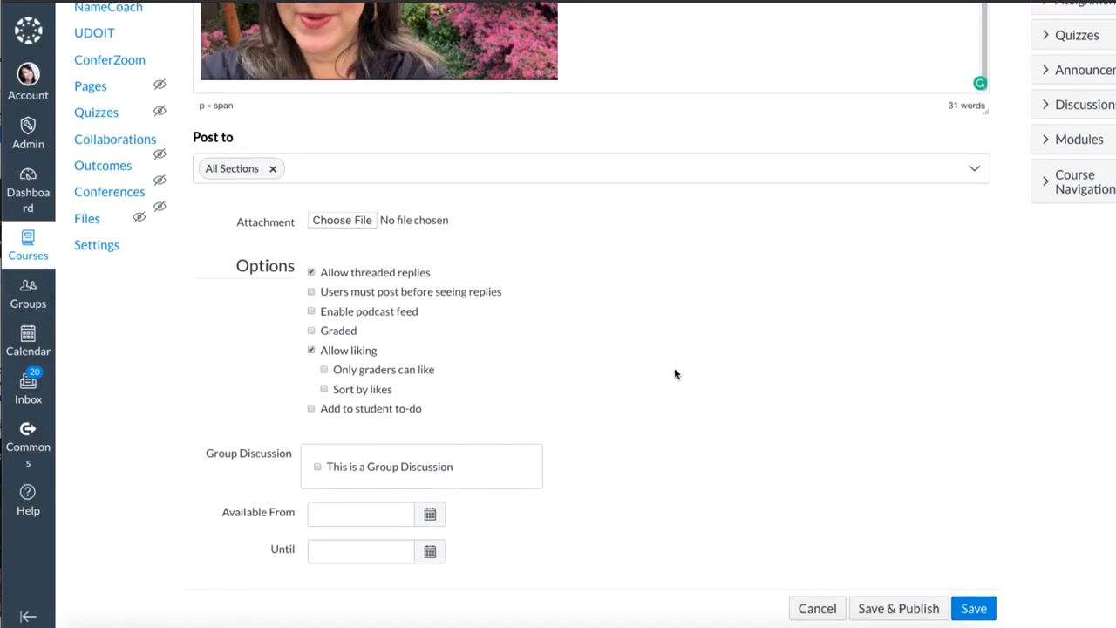
scroll(down, 3)
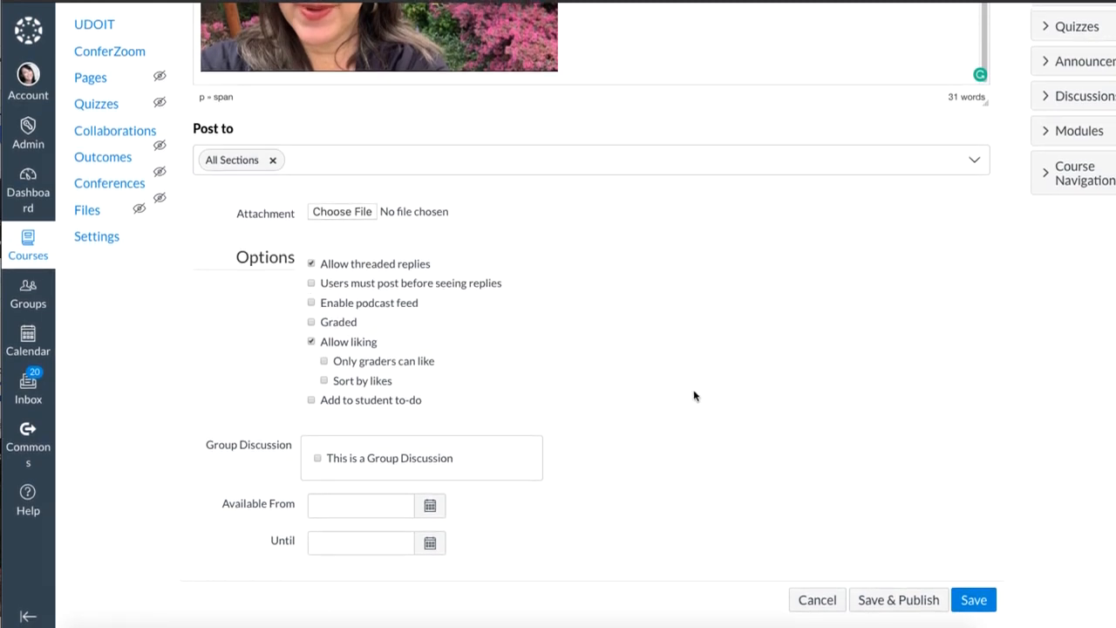
click(973, 600)
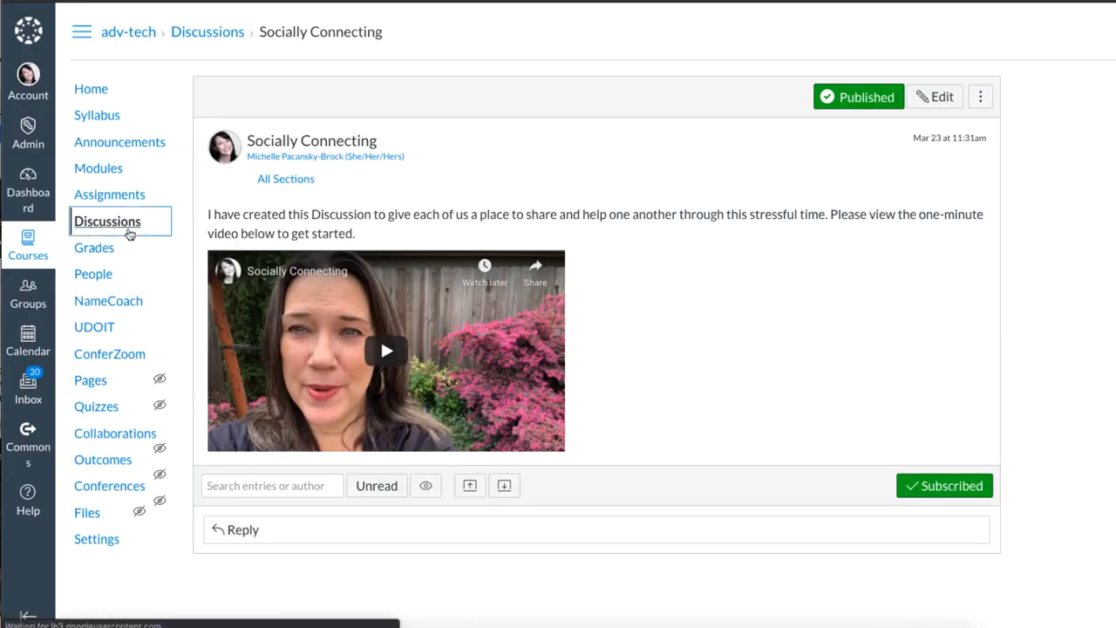
click(206, 31)
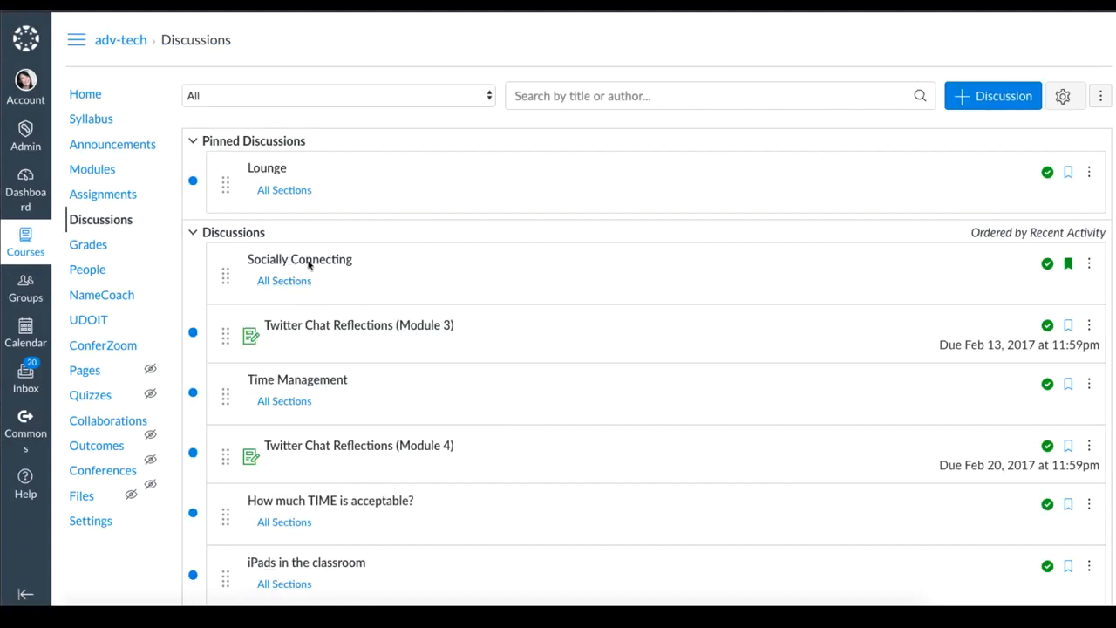
mouse_move(1088, 265)
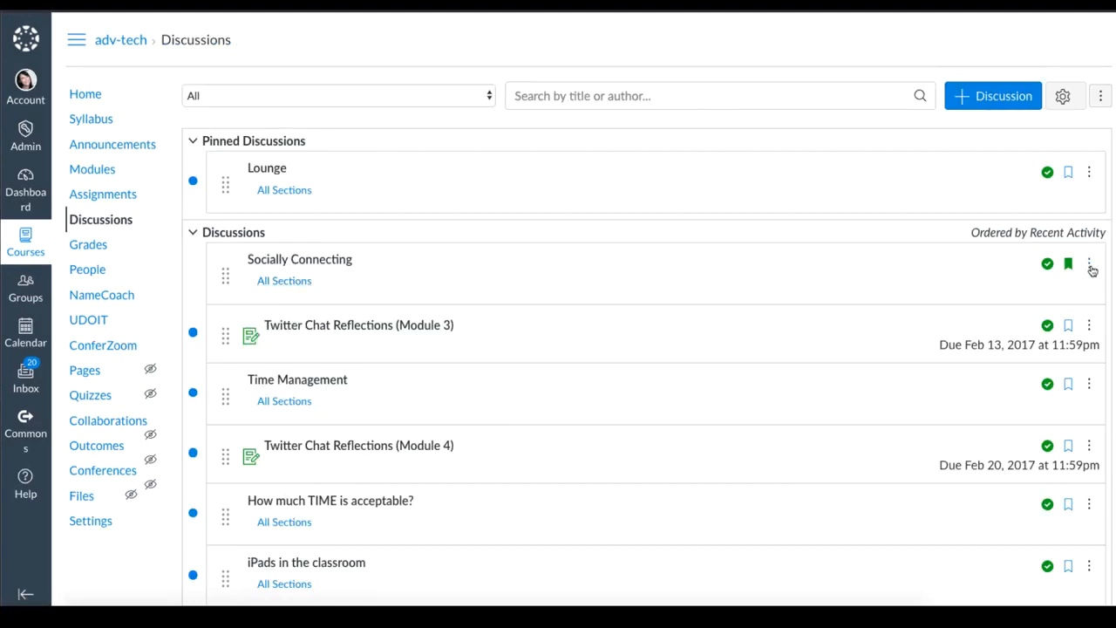
- Pin Socially Connecting and drag it above Lounge in Pinned Discussions
click(1089, 264)
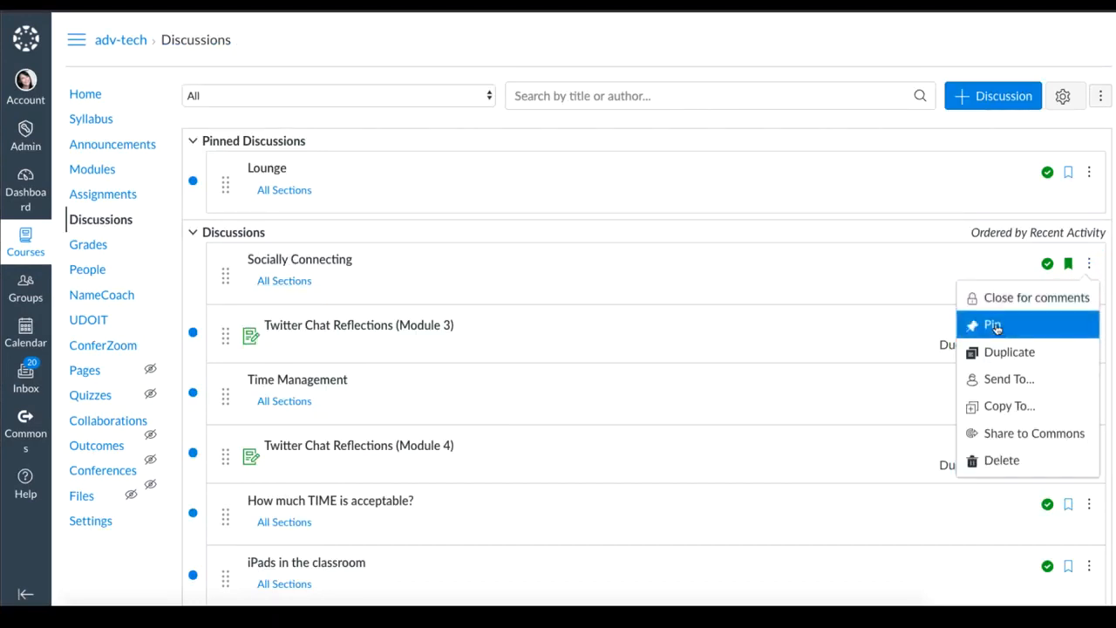
click(993, 325)
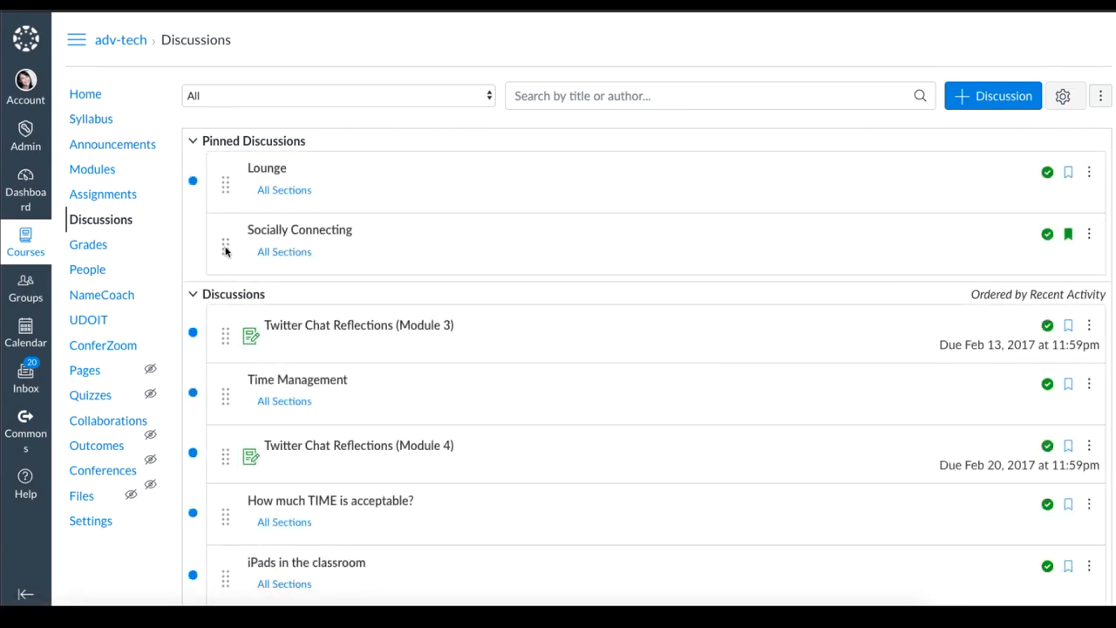
drag(225, 244, 225, 178)
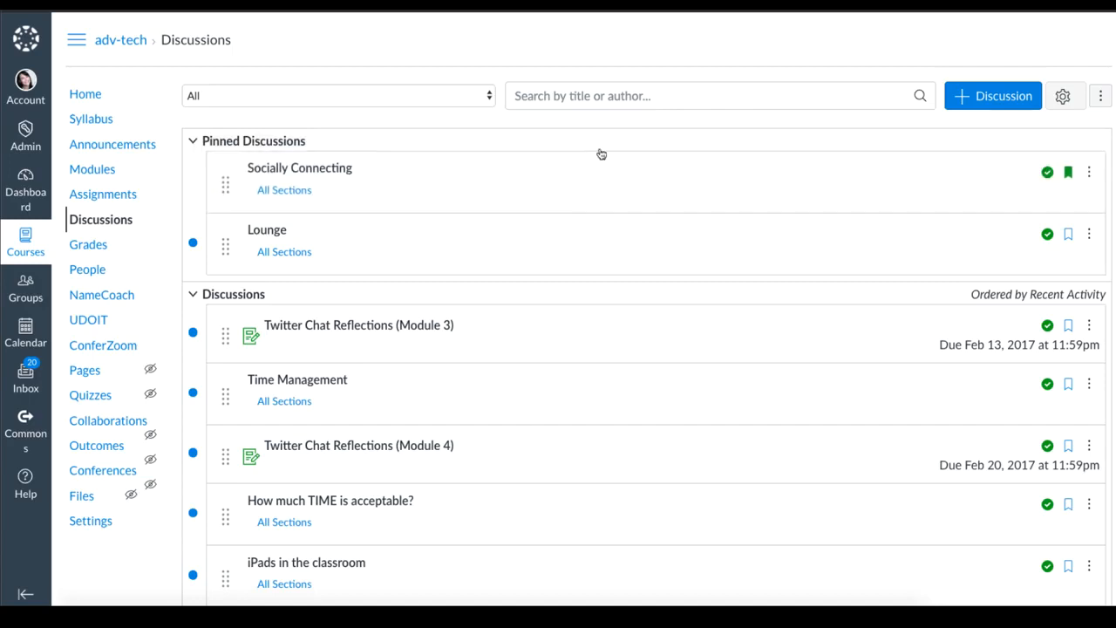
mouse_move(565, 148)
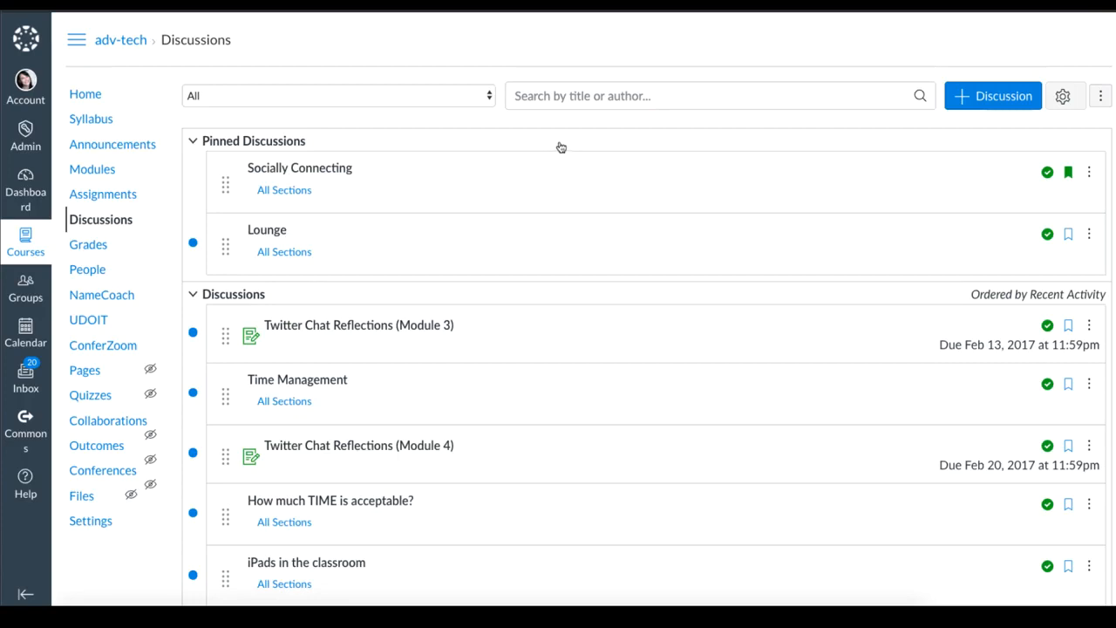
mouse_move(557, 147)
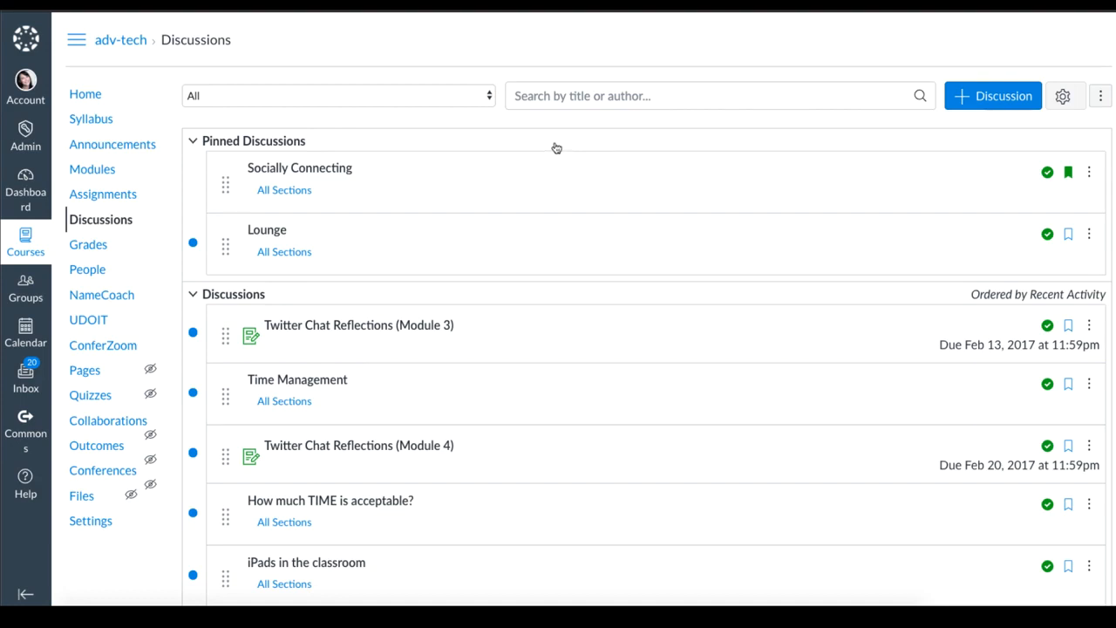